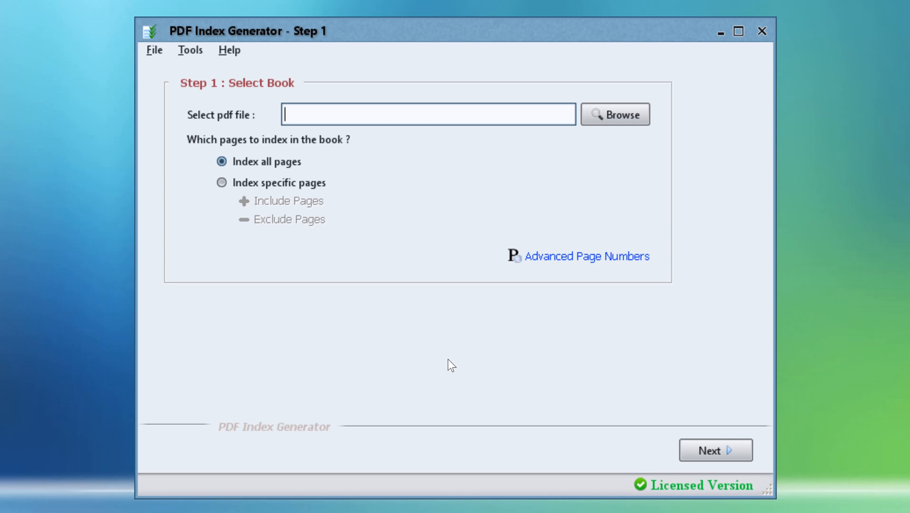
mouse_move(455, 359)
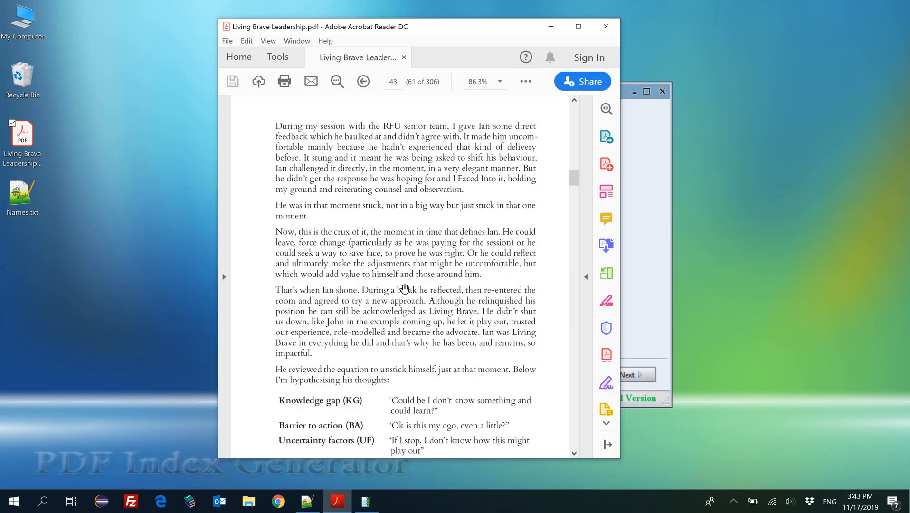
mouse_move(410, 273)
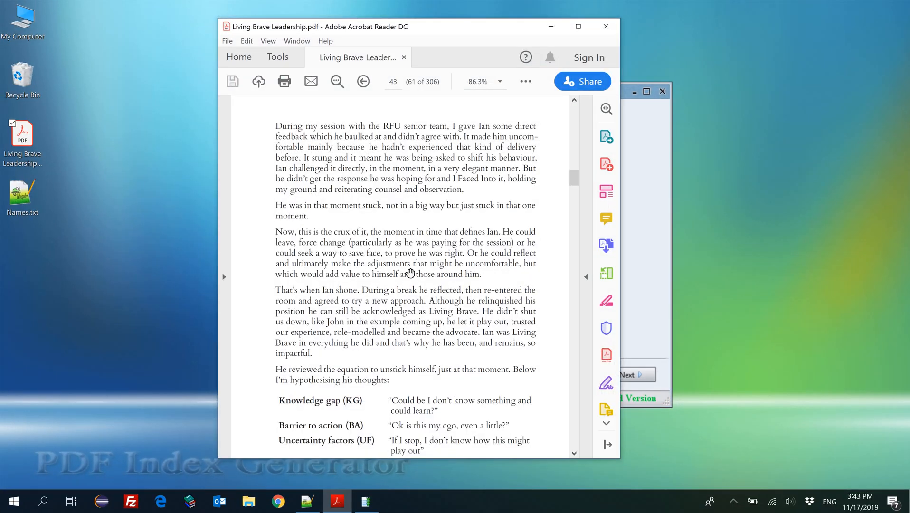
mouse_move(366, 277)
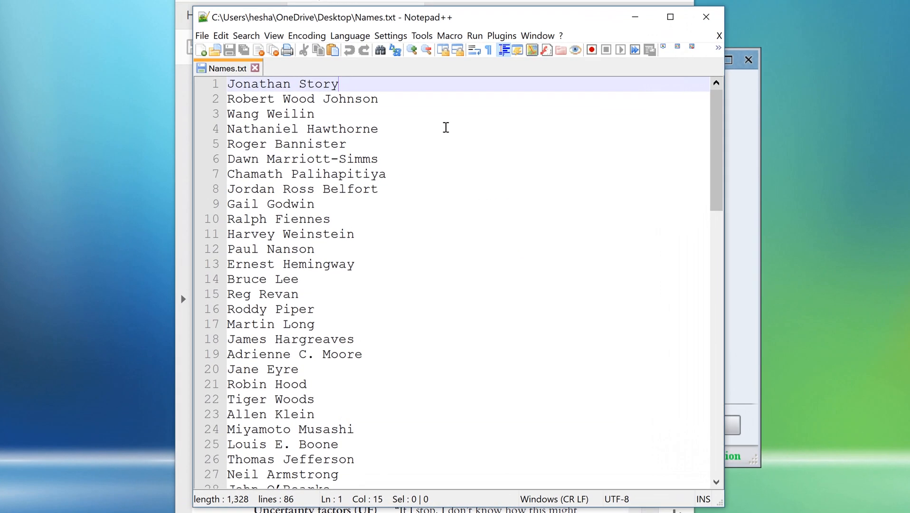
mouse_move(435, 127)
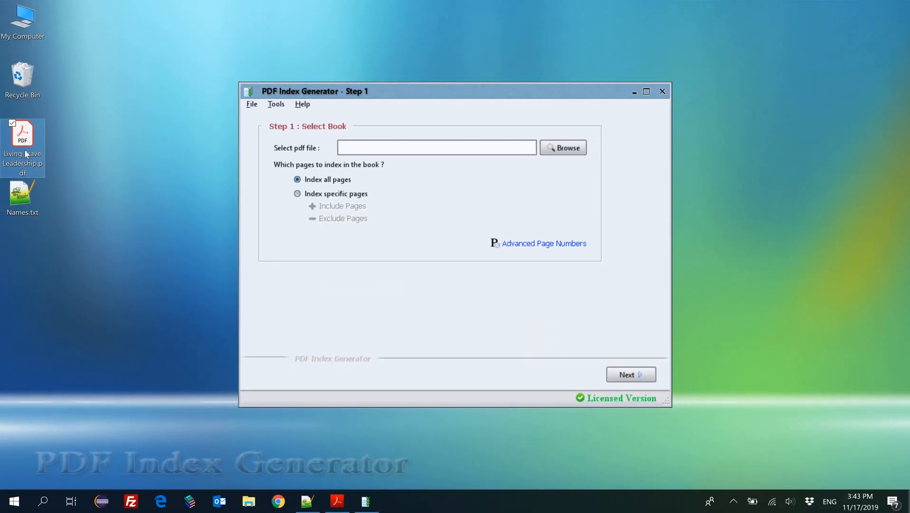
Drag Living Brave Leadership.pdf into the 'Select pdf file' field to index all its pages.
left_click_drag(22, 133, 436, 147)
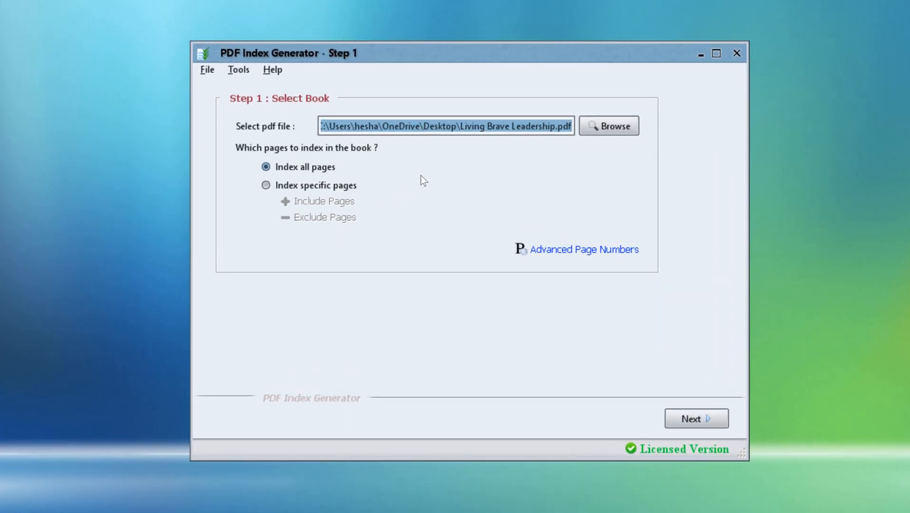
mouse_move(428, 199)
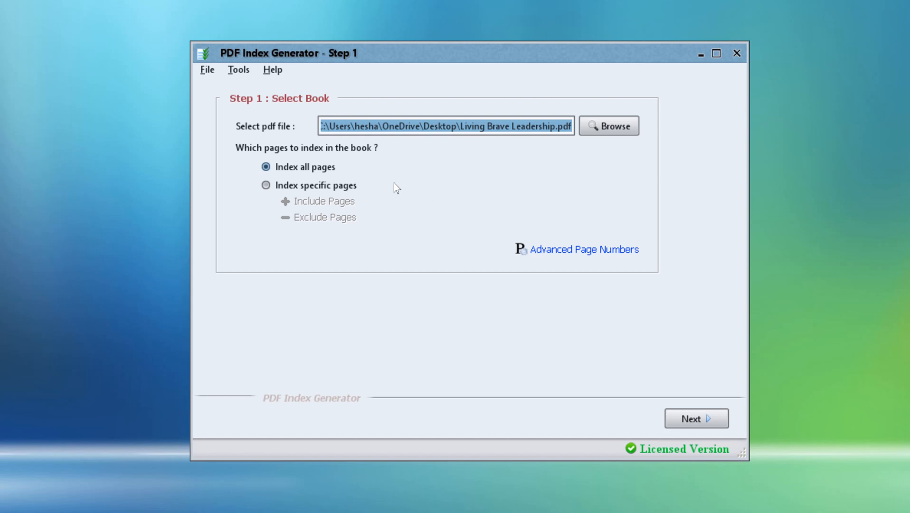
mouse_move(402, 188)
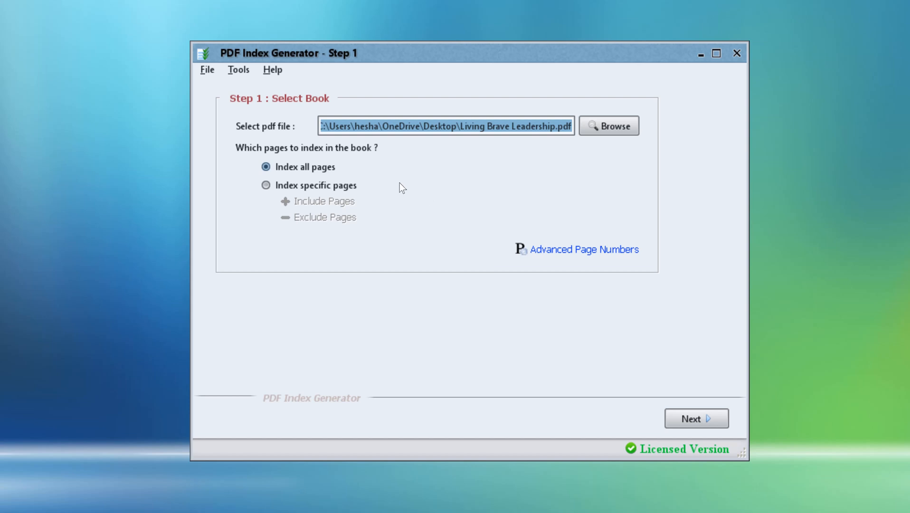
Open Tools > Settings at the Include/Exclude words > Include words page.
left_click(238, 69)
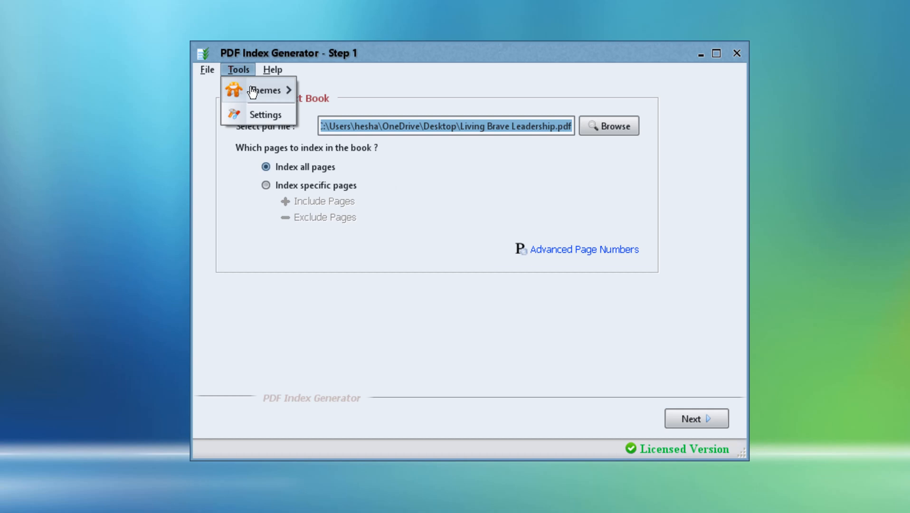
left_click(266, 114)
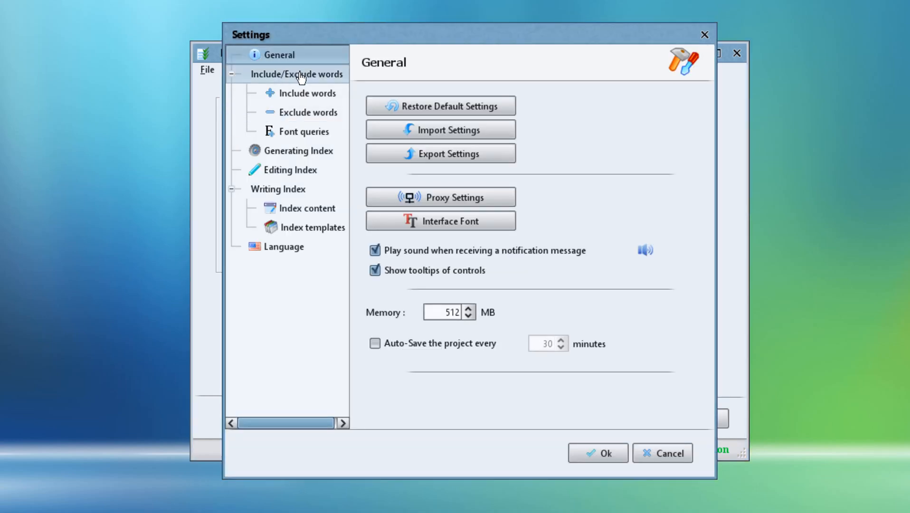
left_click(308, 92)
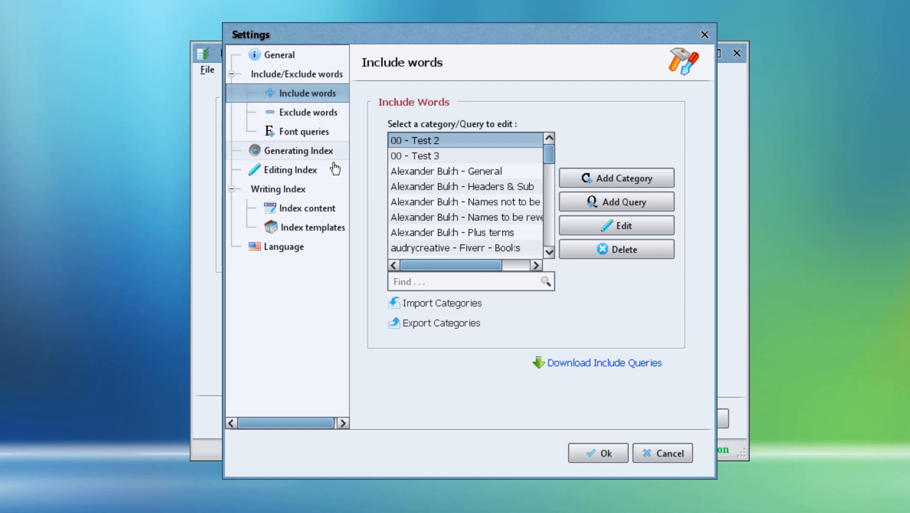
mouse_move(366, 269)
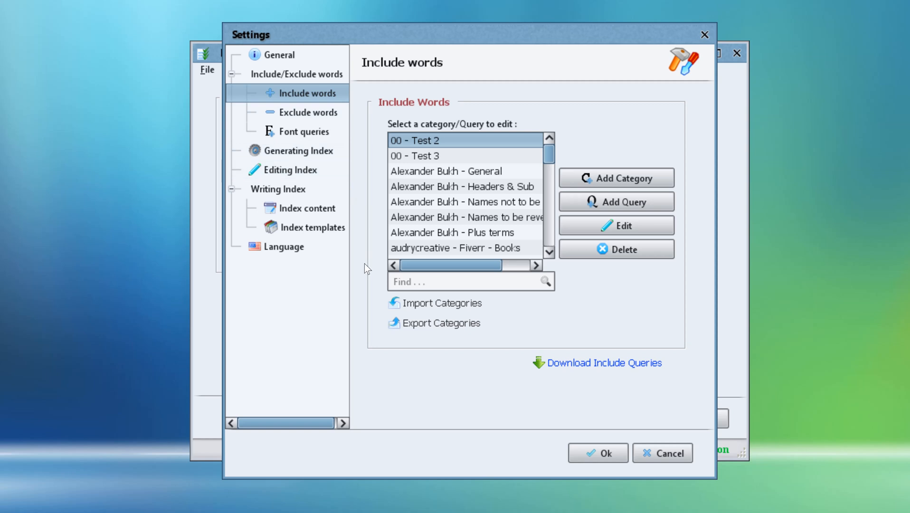
mouse_move(442, 303)
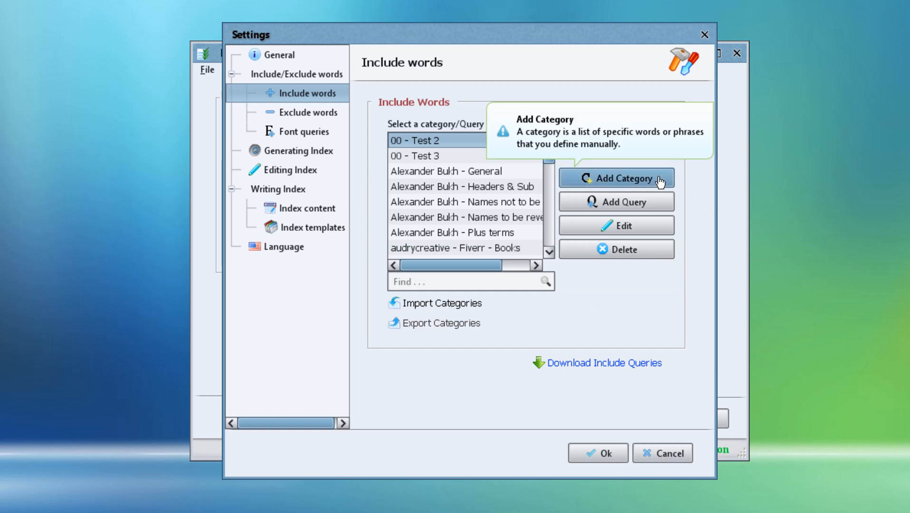
Add a 'Names Category' with the 86 pasted names as keywords, save and close Settings.
left_click(615, 178)
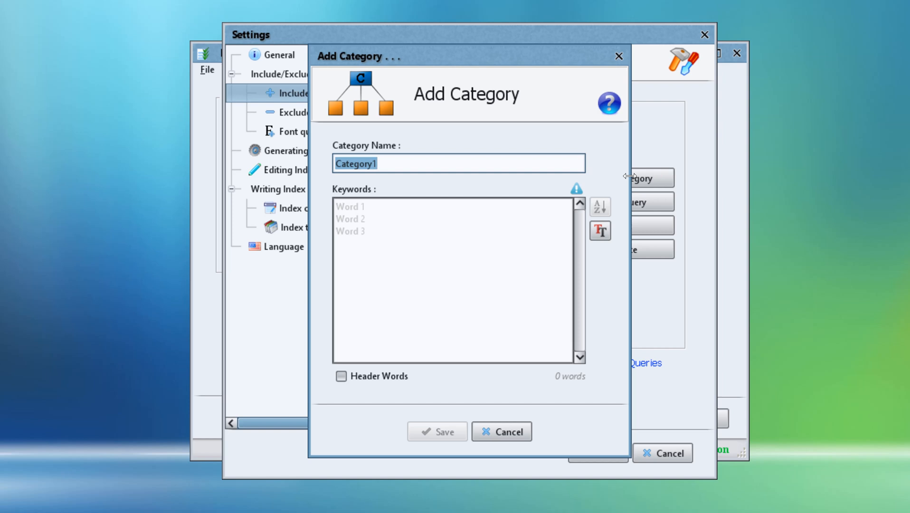
type("Names Ca")
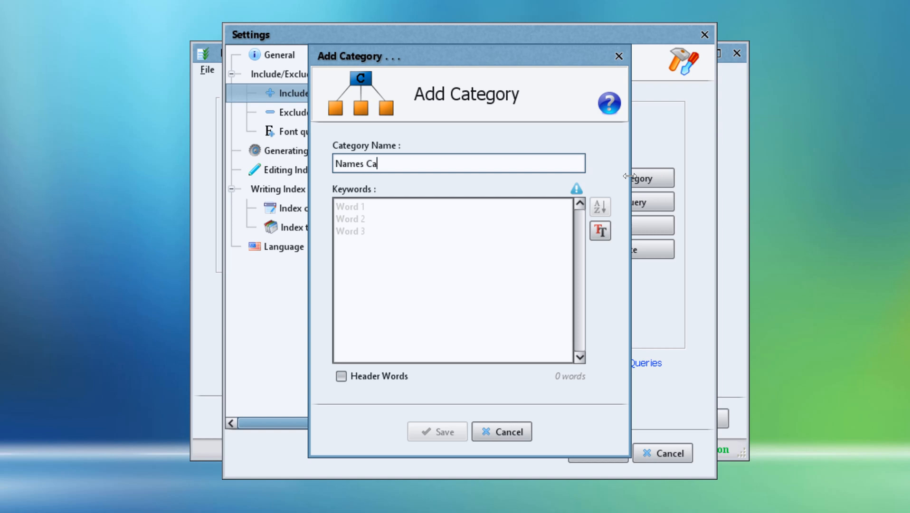
type("tegory")
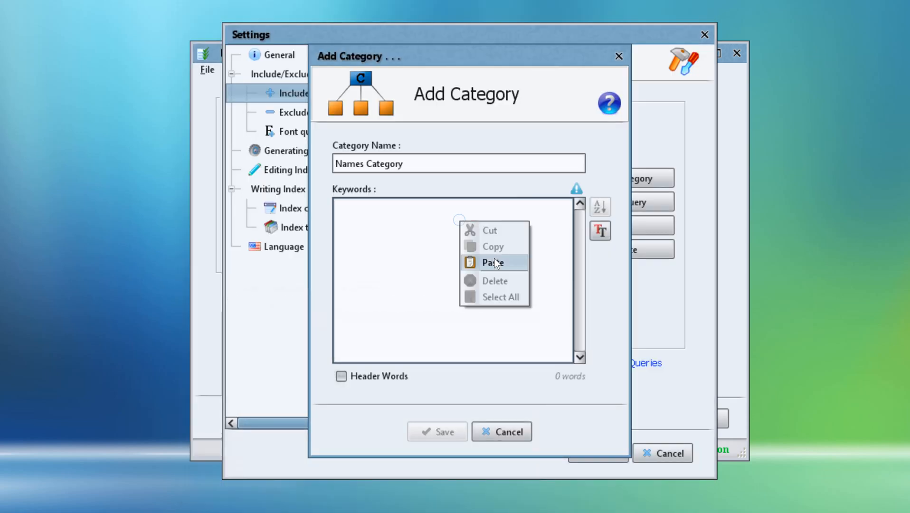
left_click(491, 262)
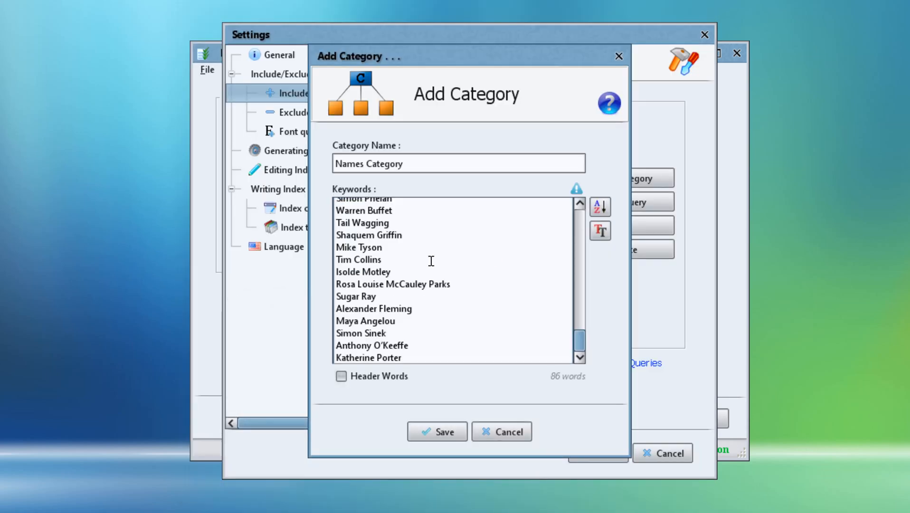
left_click(436, 431)
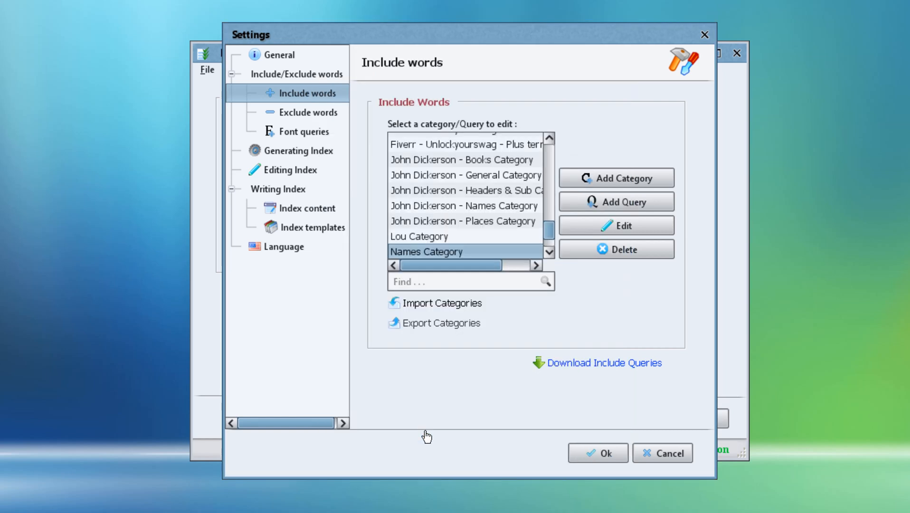
left_click(661, 453)
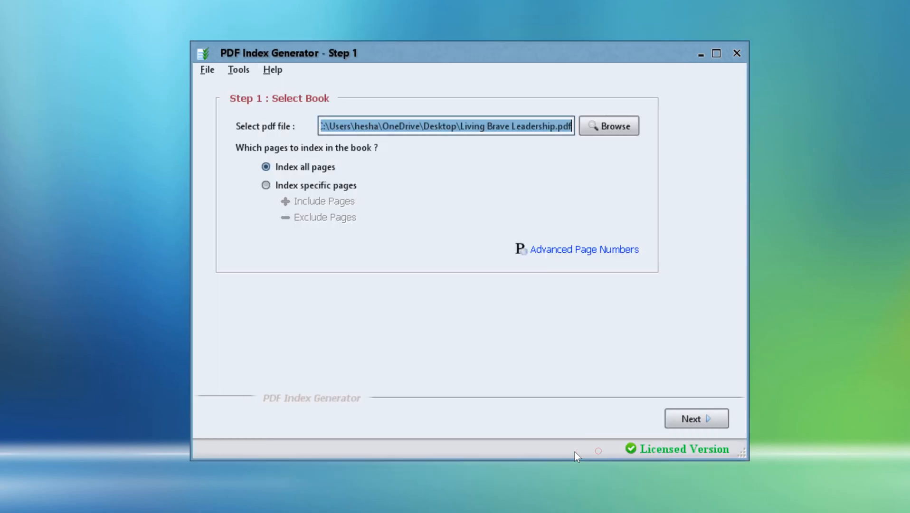
mouse_move(696, 418)
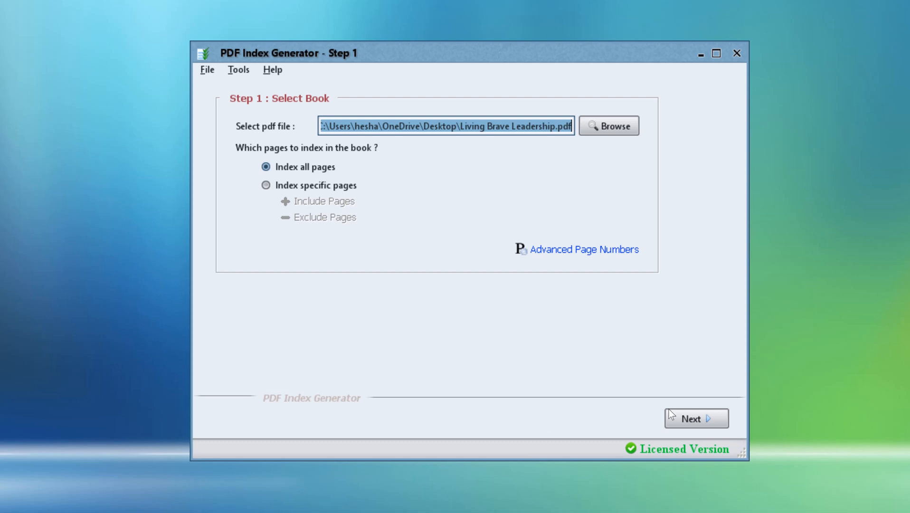
Move to Step 2 and select 'Index specific words in the book'.
left_click(696, 419)
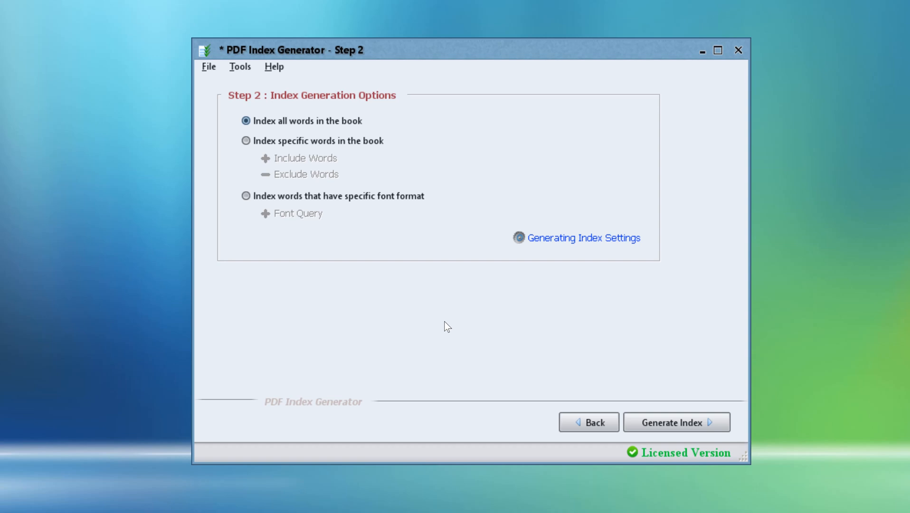
mouse_move(383, 233)
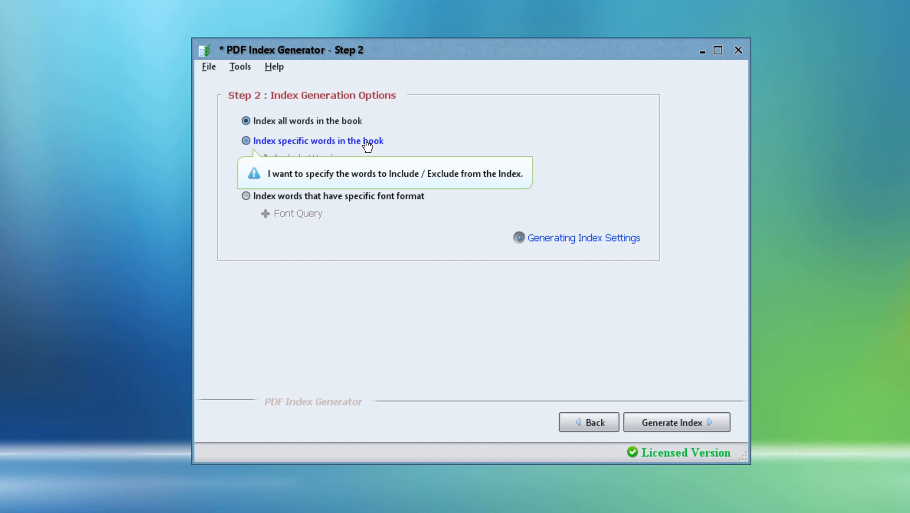
mouse_move(371, 146)
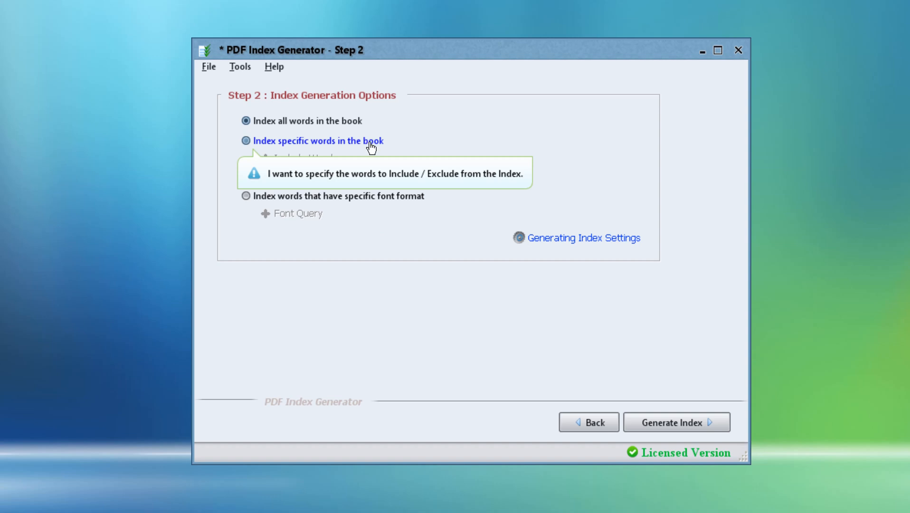
left_click(246, 141)
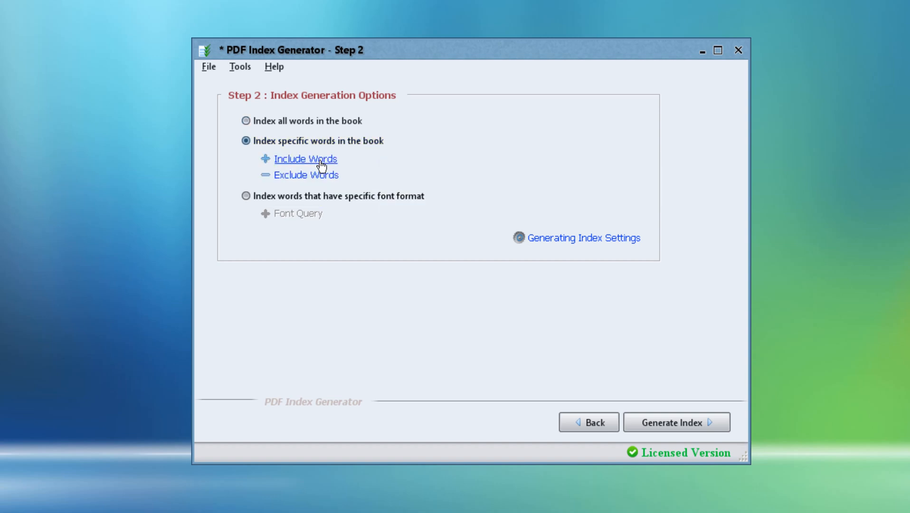
Tick Names Category in Include Words, enable 'Index those words only', and apply.
left_click(305, 158)
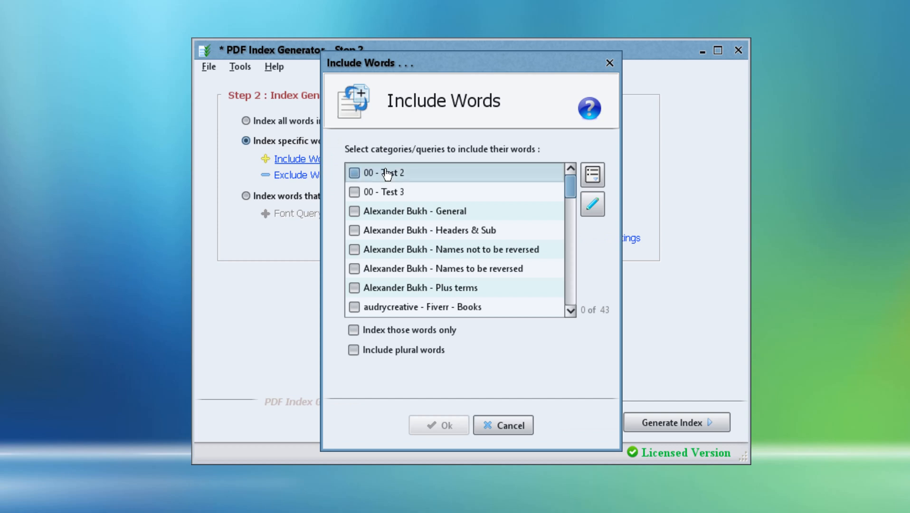
left_click_drag(570, 180, 570, 226)
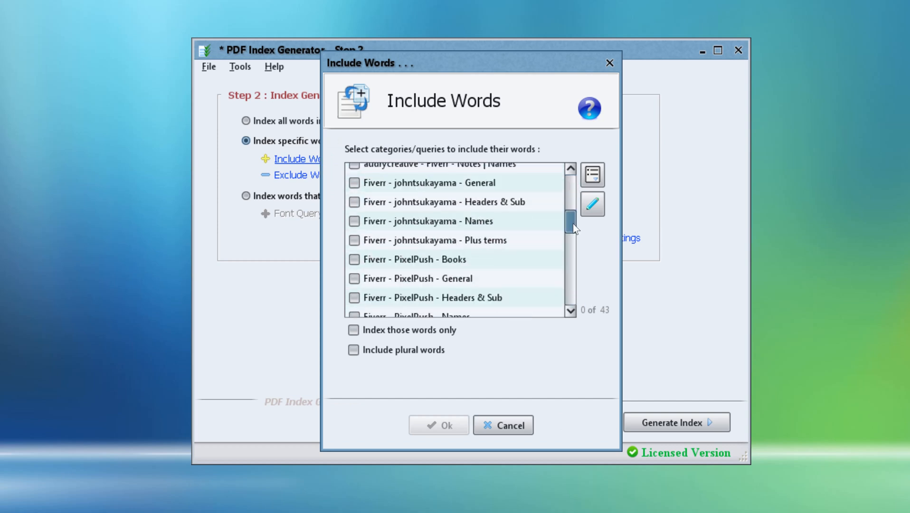
scroll("down", 3)
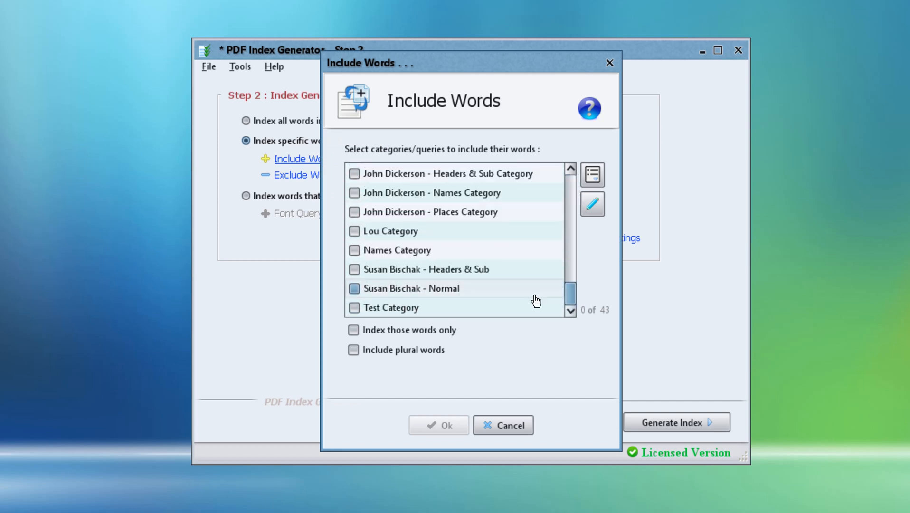
left_click(353, 251)
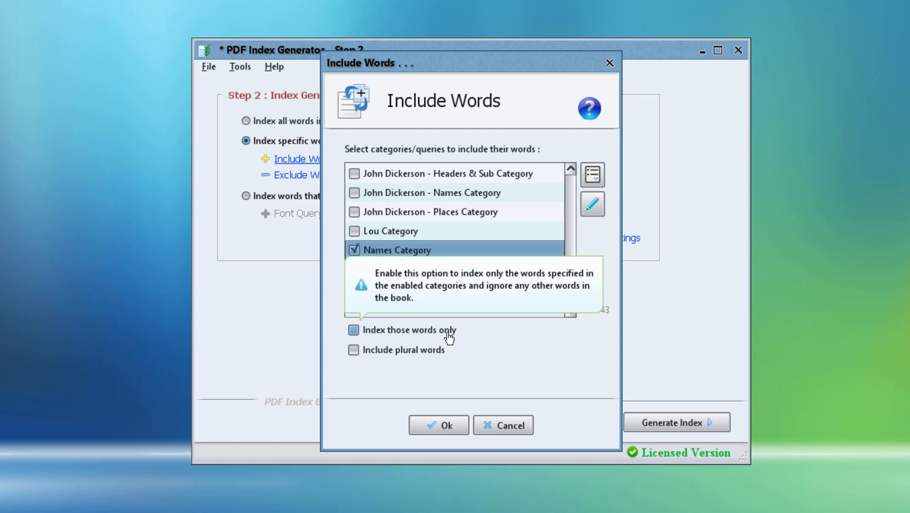
mouse_move(445, 337)
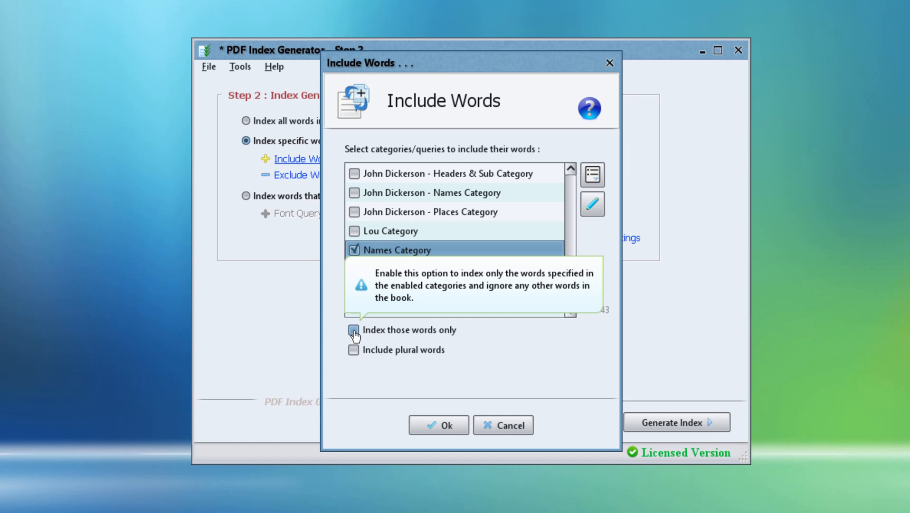
left_click(353, 329)
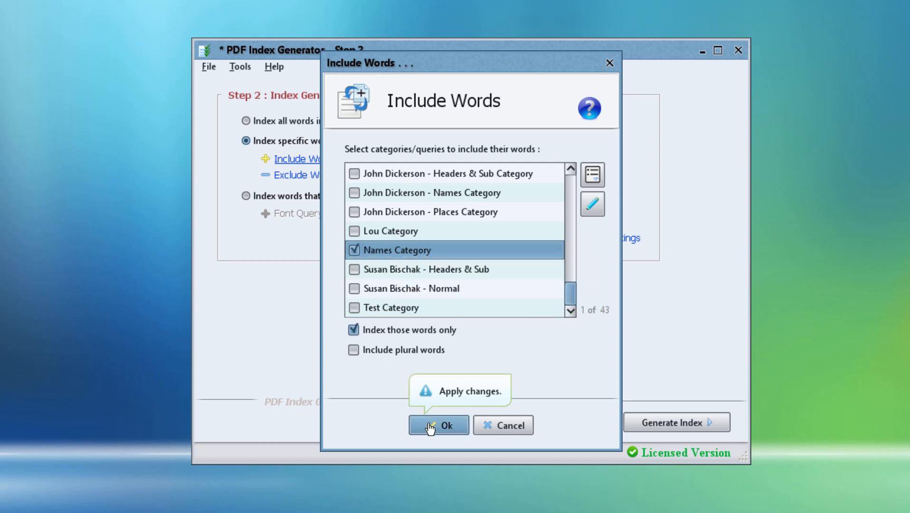
left_click(438, 426)
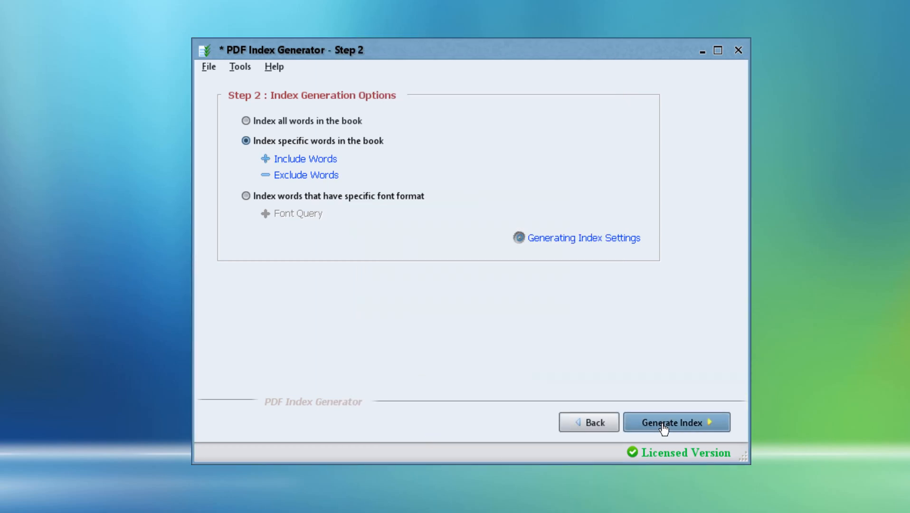
Generate the index of 86 names and dismiss the completed progress report.
left_click(675, 422)
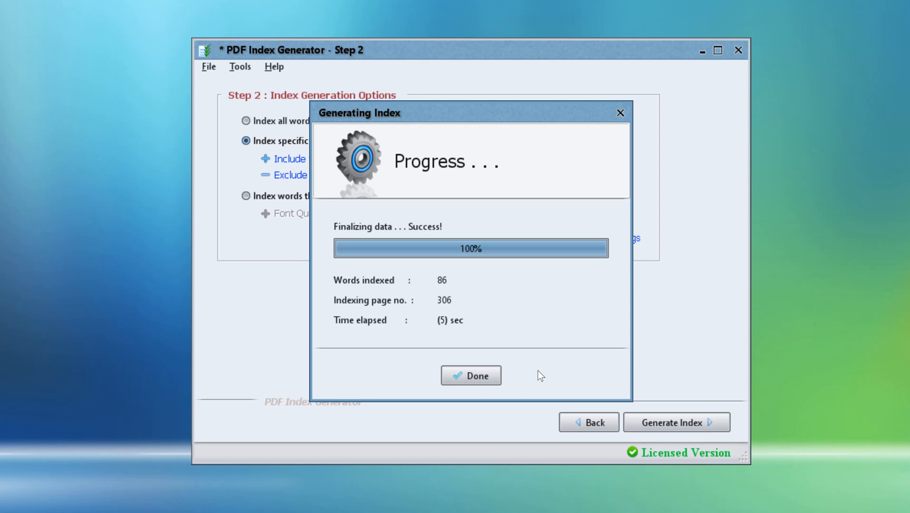
left_click(471, 375)
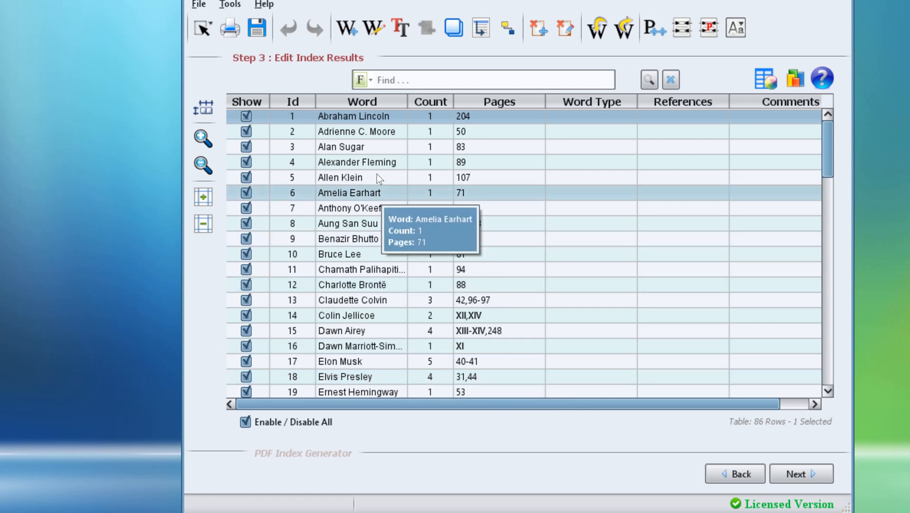
scroll("down", 3)
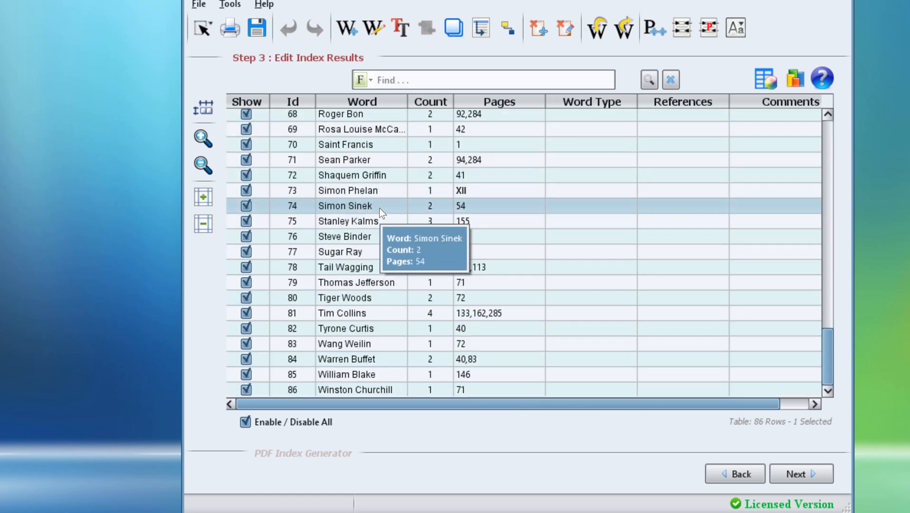
scroll("up", 3)
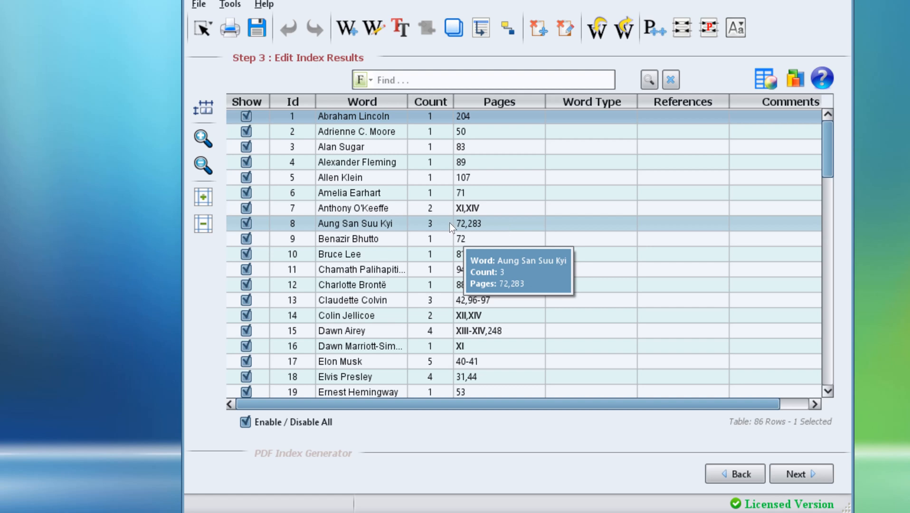
mouse_move(349, 207)
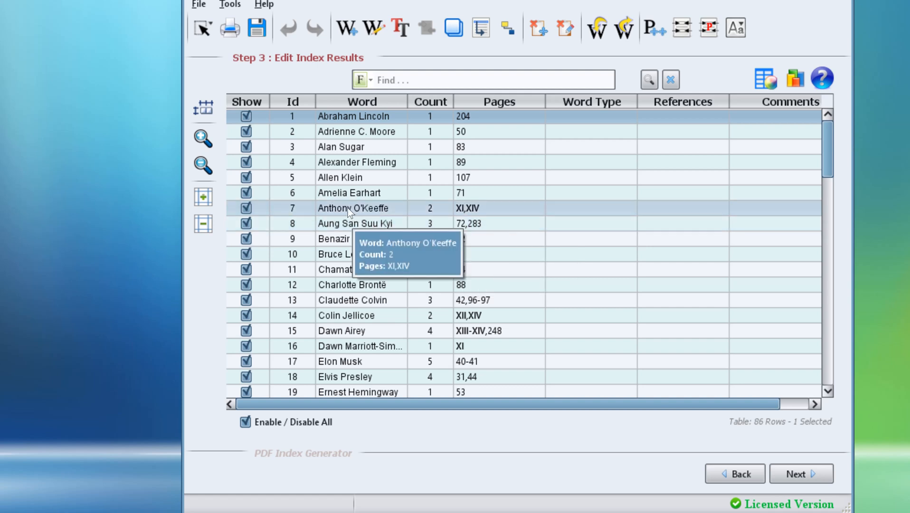
Highlight all 86 rows and reformat them surname-first, e.g. 'Tyson, Mike'.
left_click(204, 27)
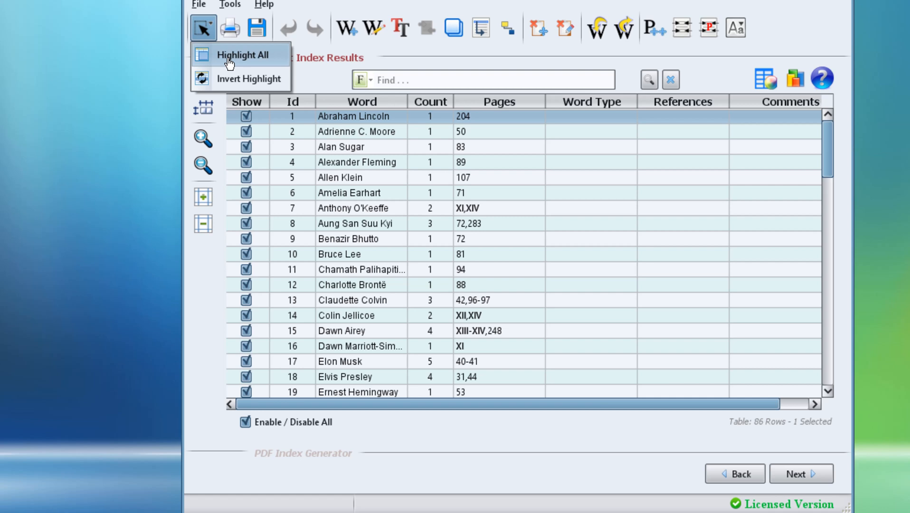
left_click(241, 54)
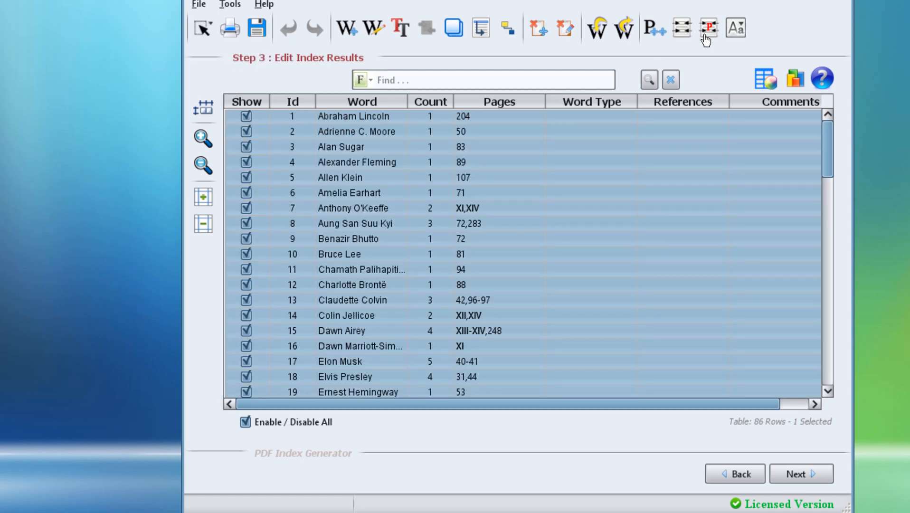
left_click(735, 27)
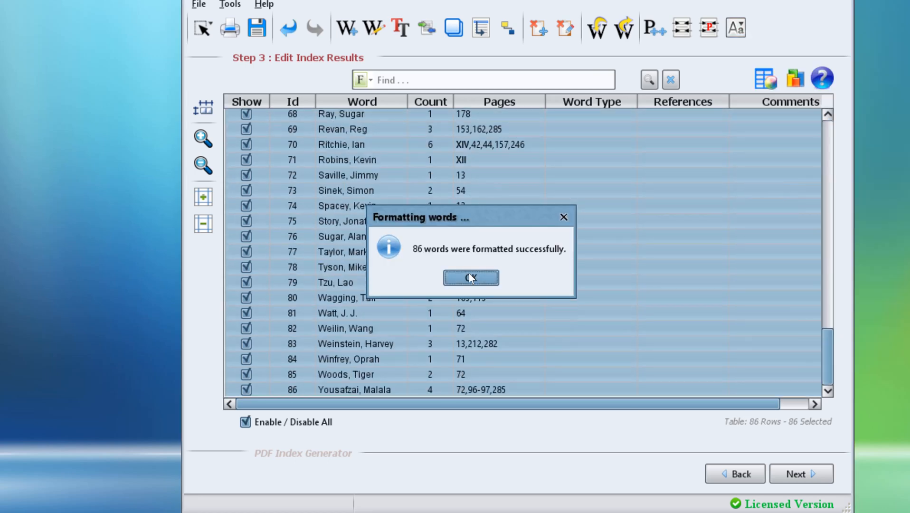
left_click(470, 277)
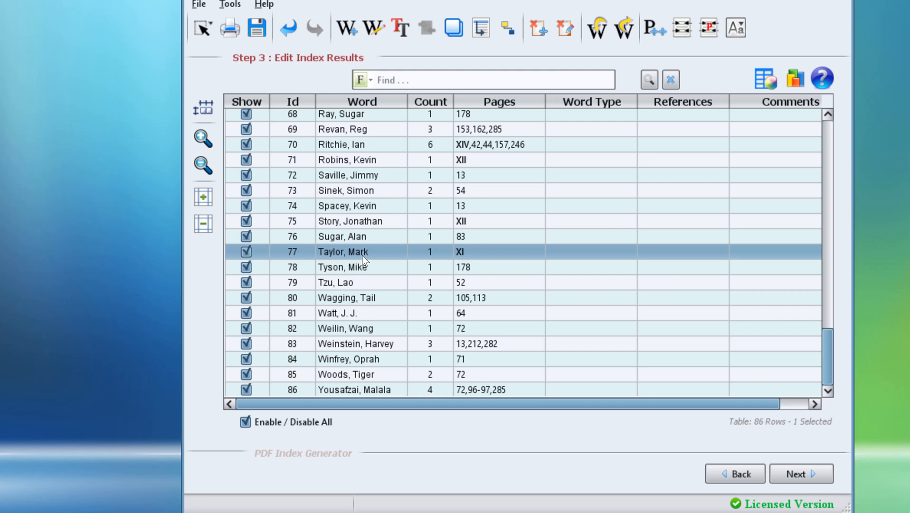
left_click(342, 267)
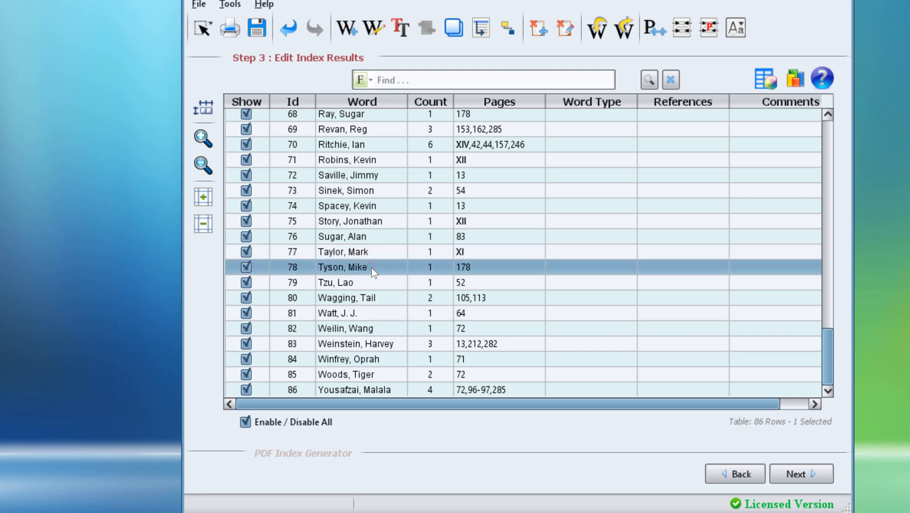
mouse_move(329, 276)
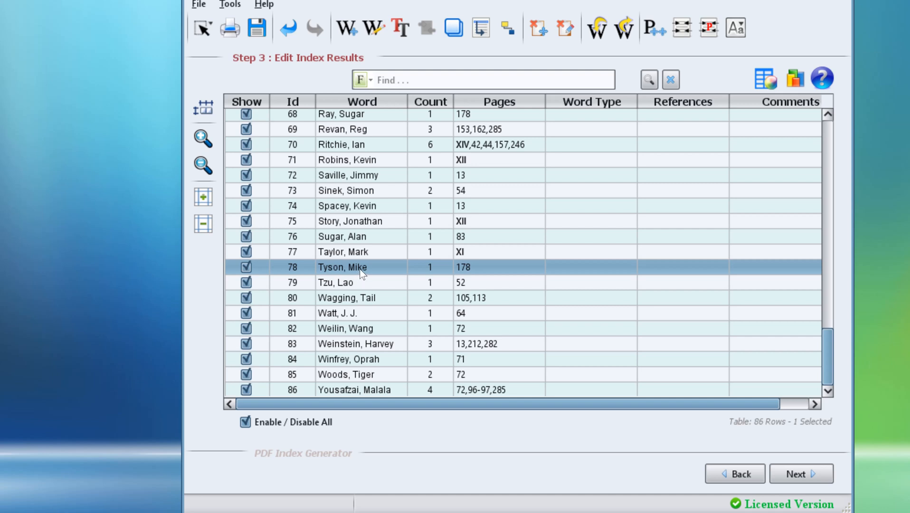
mouse_move(382, 285)
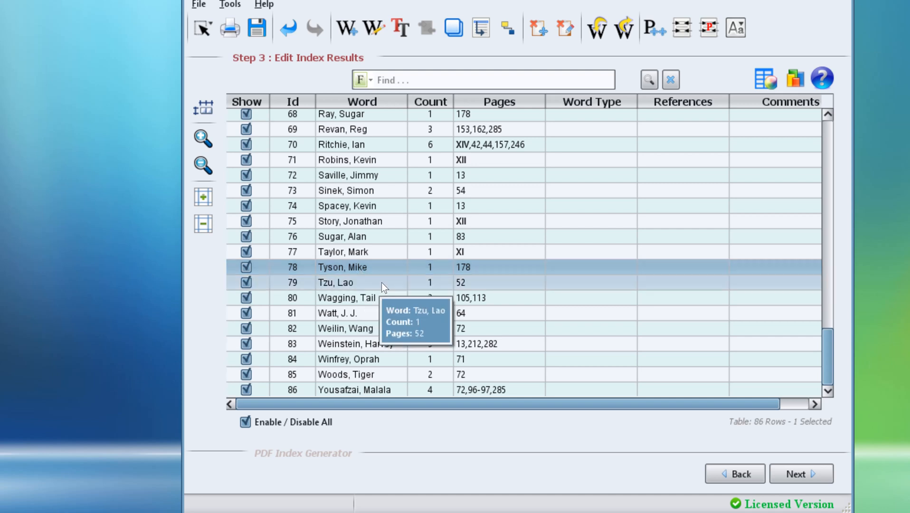
mouse_move(618, 464)
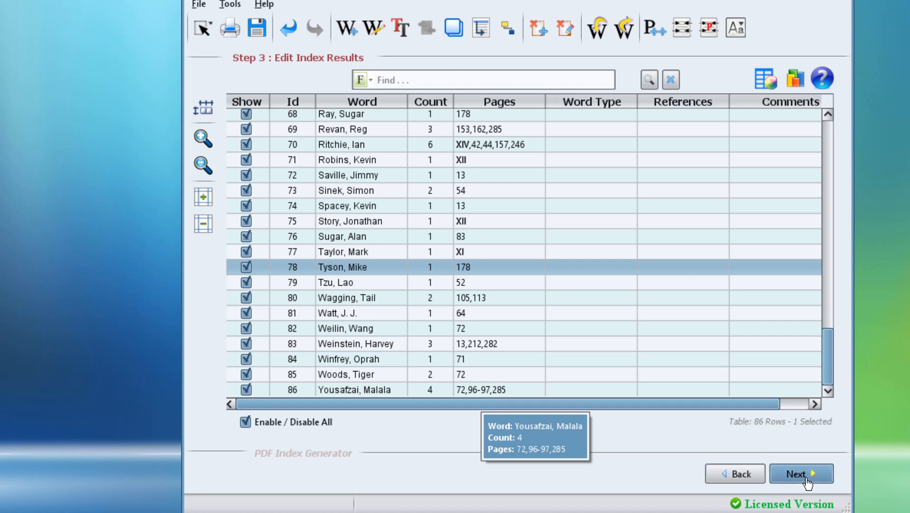
Save the results as a new index.pdf on the Desktop and start writing.
left_click(800, 474)
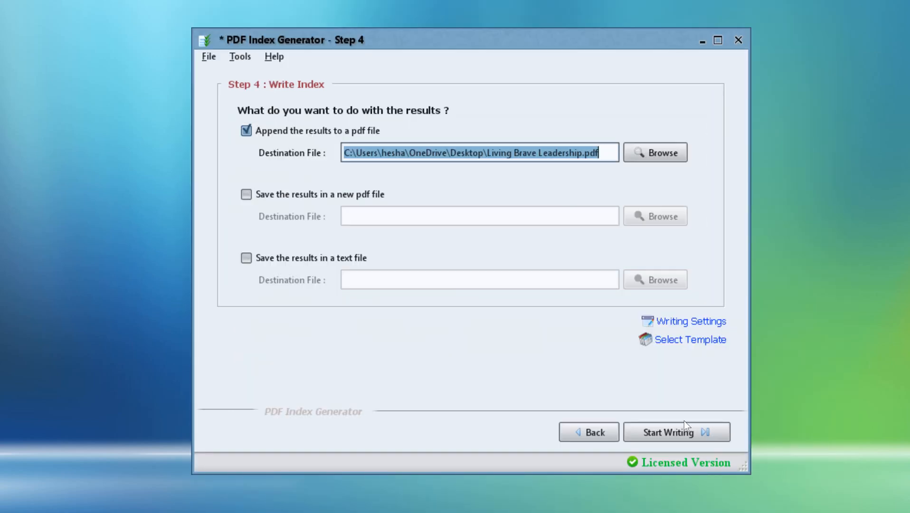
left_click(246, 194)
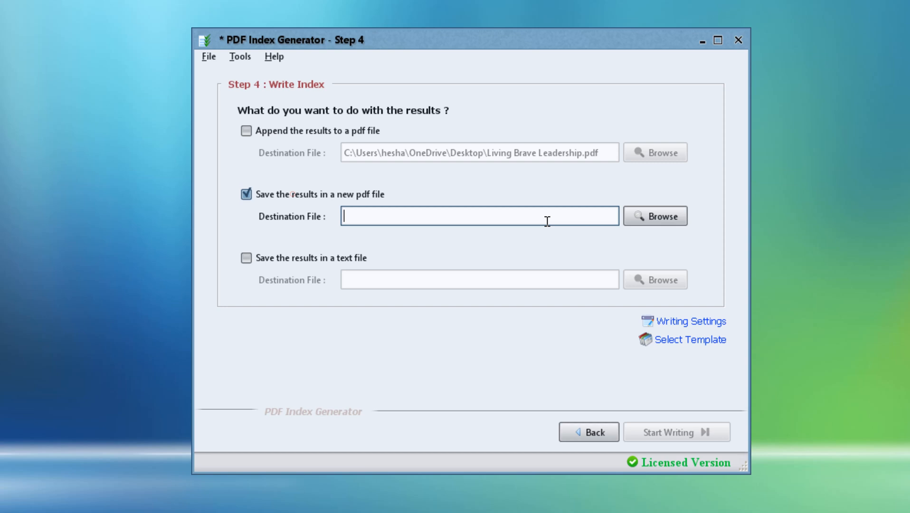
left_click(654, 216)
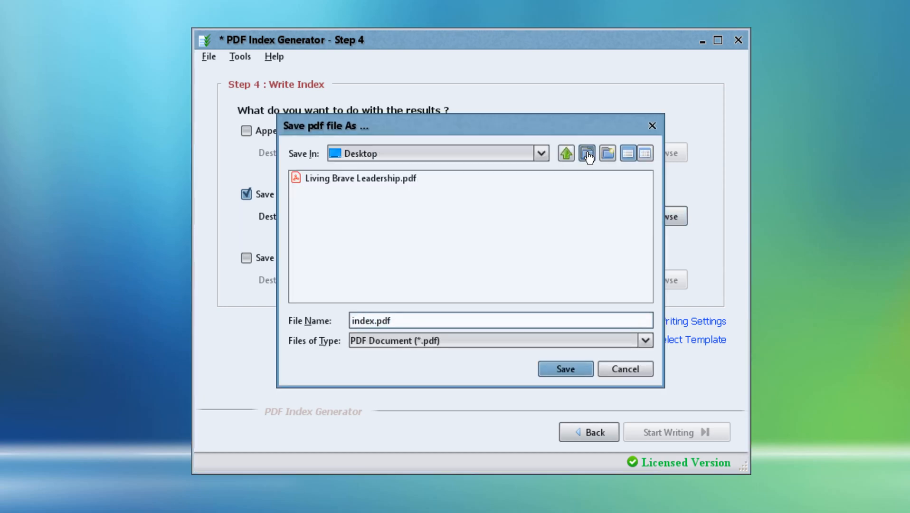
left_click(565, 368)
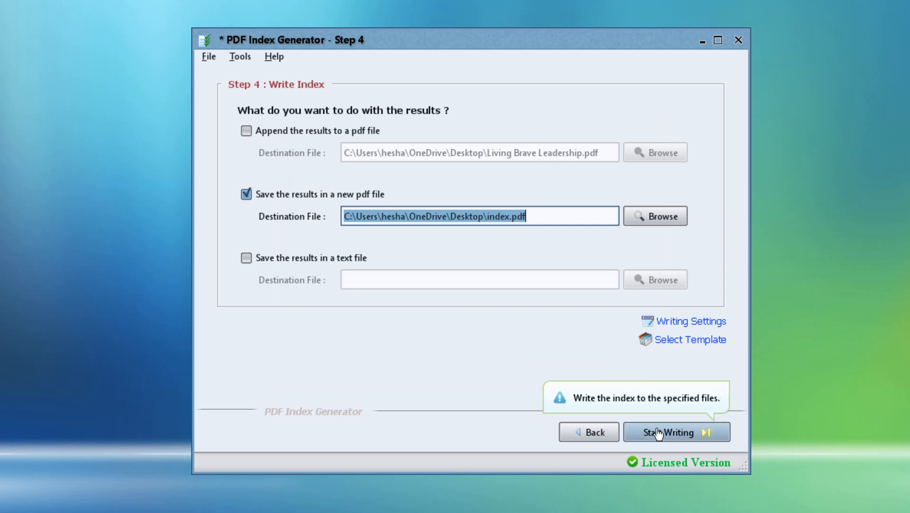
left_click(675, 431)
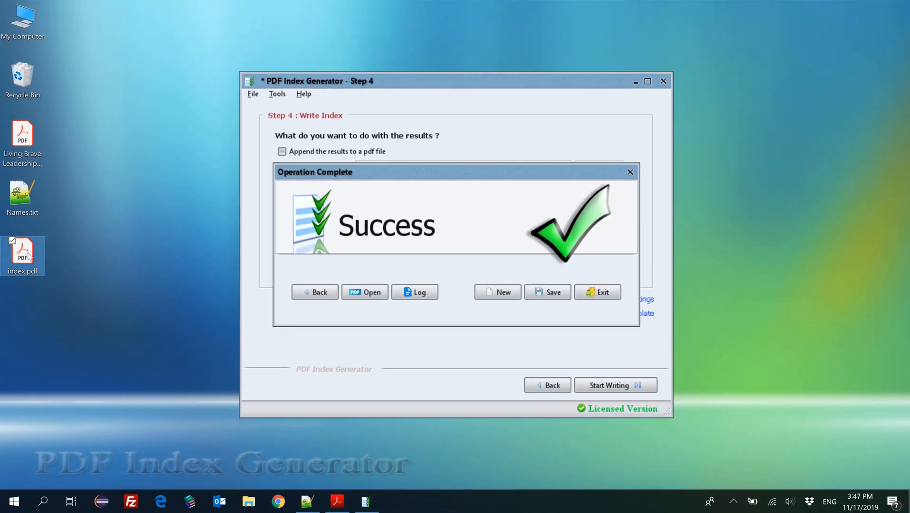
Open index.pdf in Acrobat Reader and scroll through the surname-first INDEX with page numbers.
left_click(364, 292)
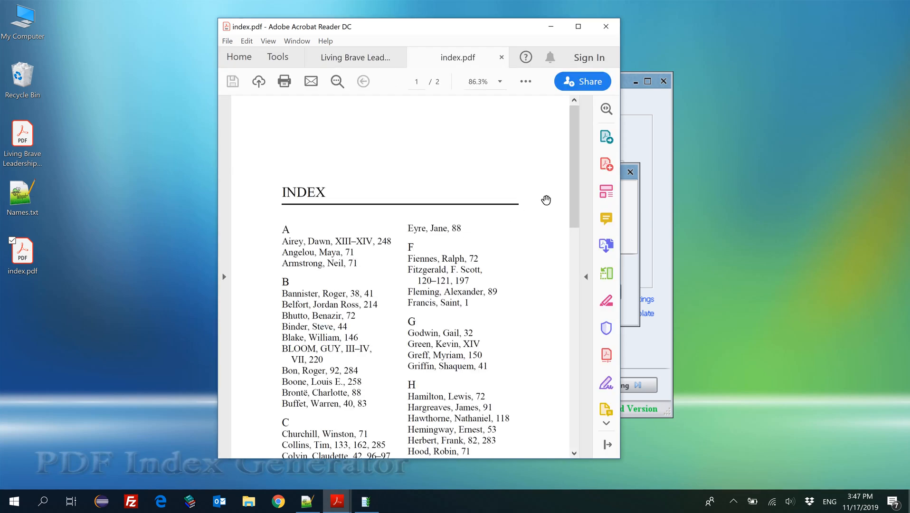
scroll("down", 3)
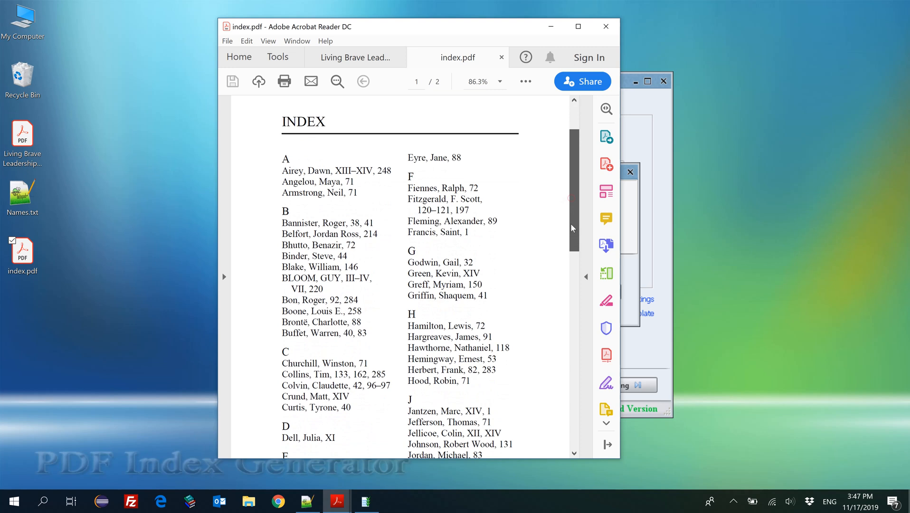
scroll("down", 3)
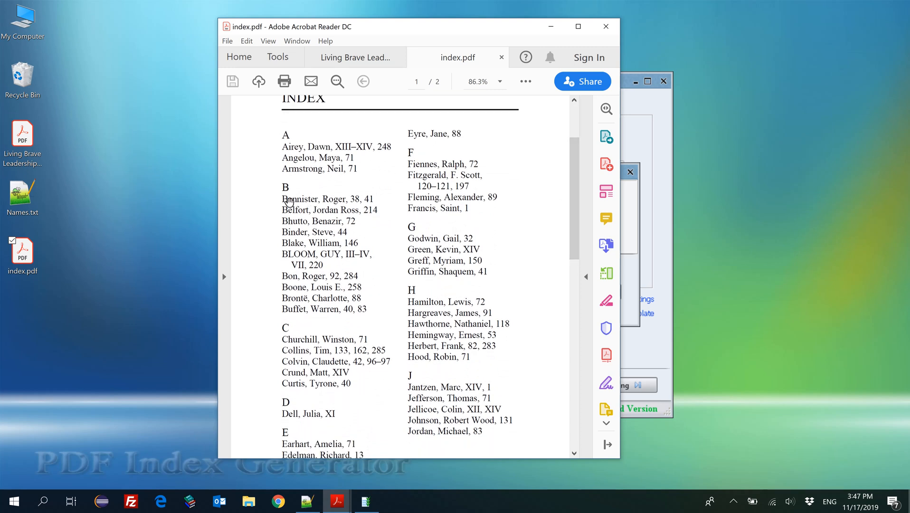
mouse_move(317, 215)
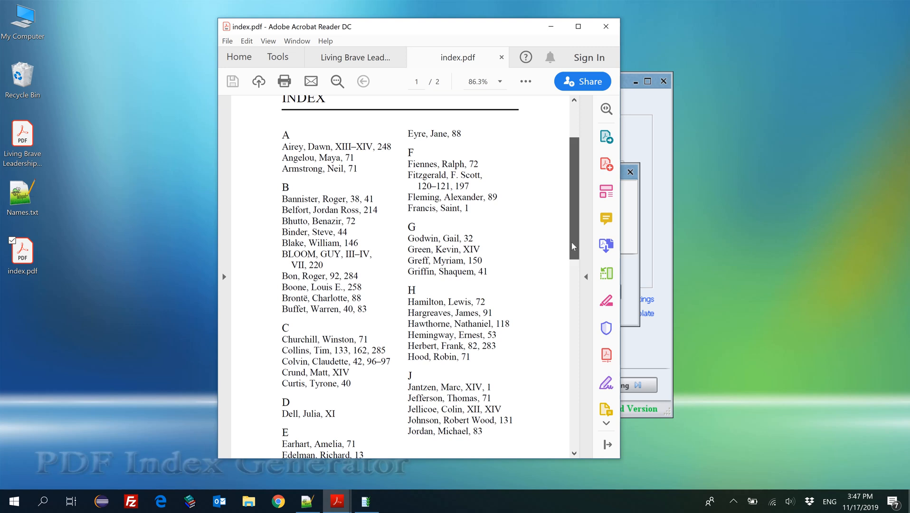
scroll("up", 3)
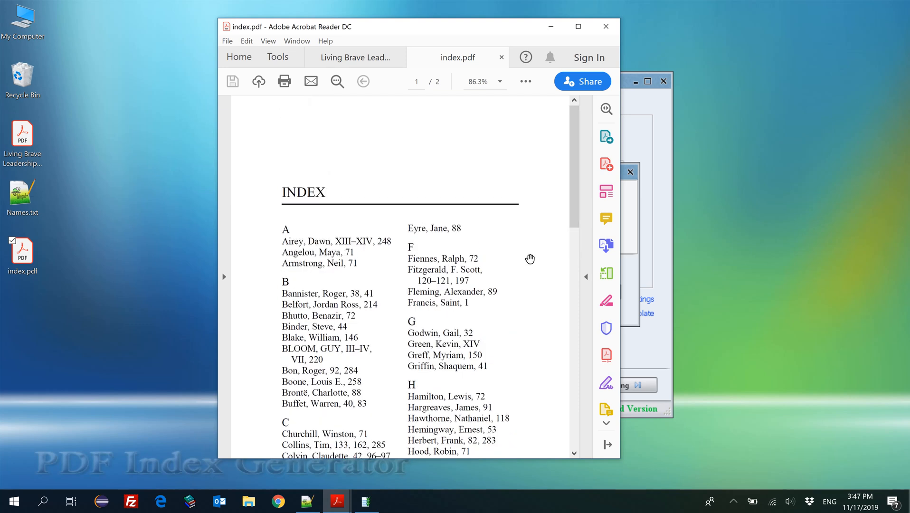